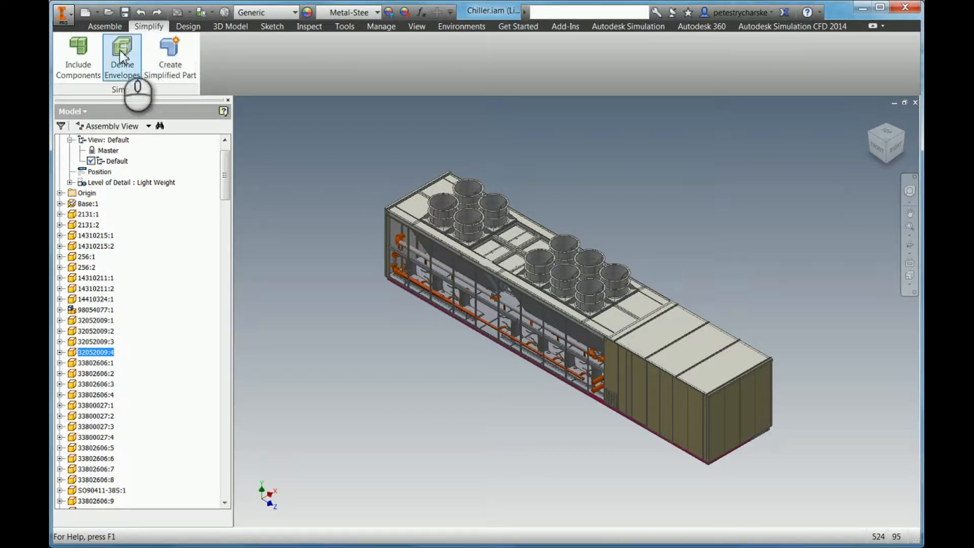
mouse_move(78, 56)
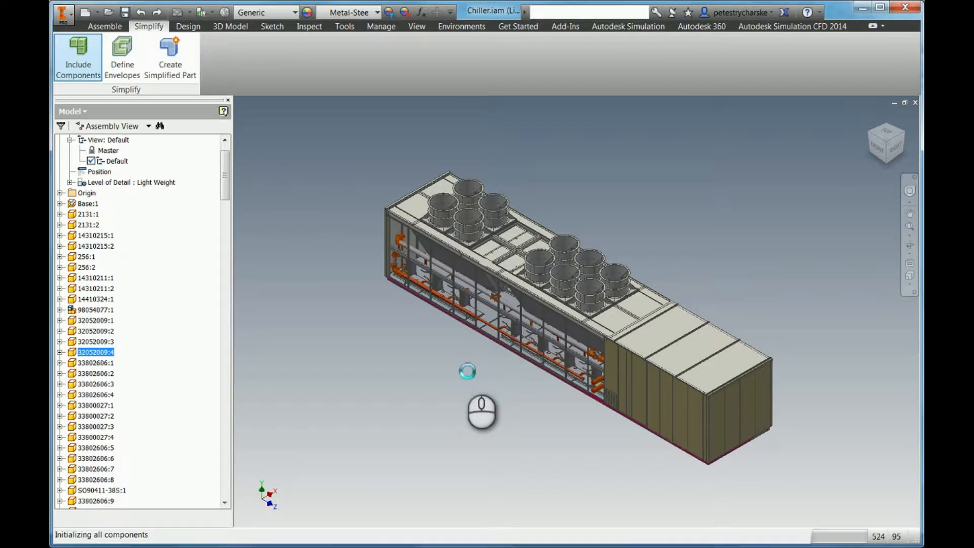
Include only the frame, panels and fans to create Simple View1 without internals.
left_click(77, 57)
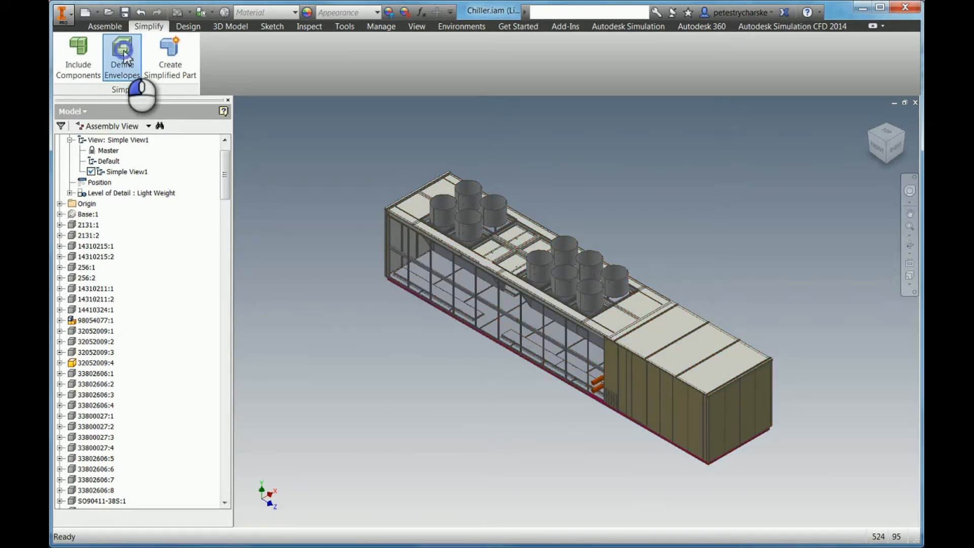
Define a cylinder envelope fitted around the top fans, creating Envelope16.
left_click(122, 56)
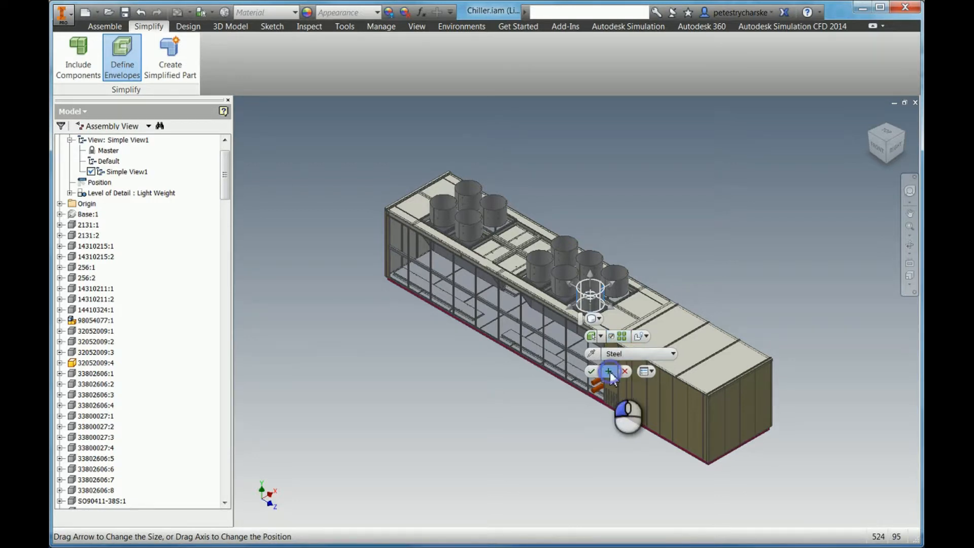
left_click(590, 372)
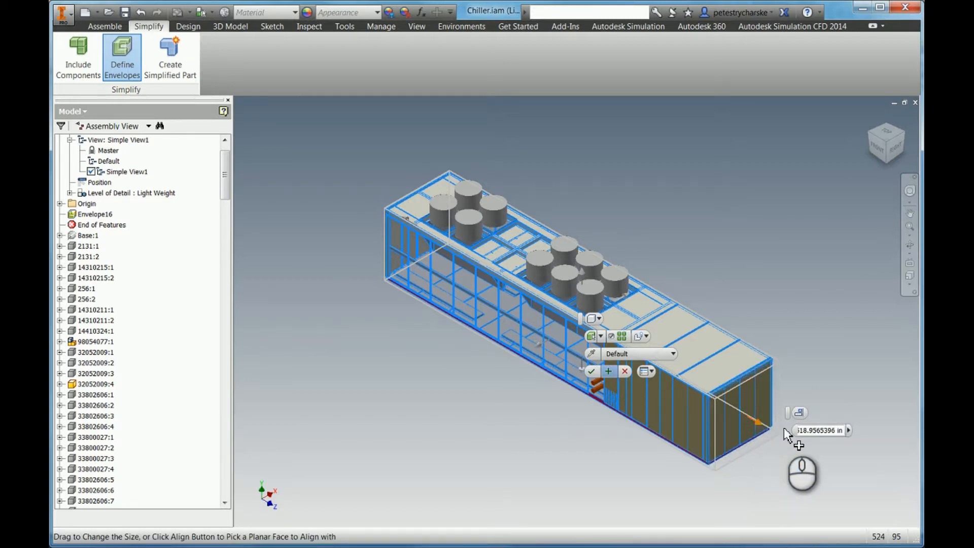
Fit a 520 in long box envelope around the chiller housing, creating Envelope17.
left_click(820, 430)
type("520")
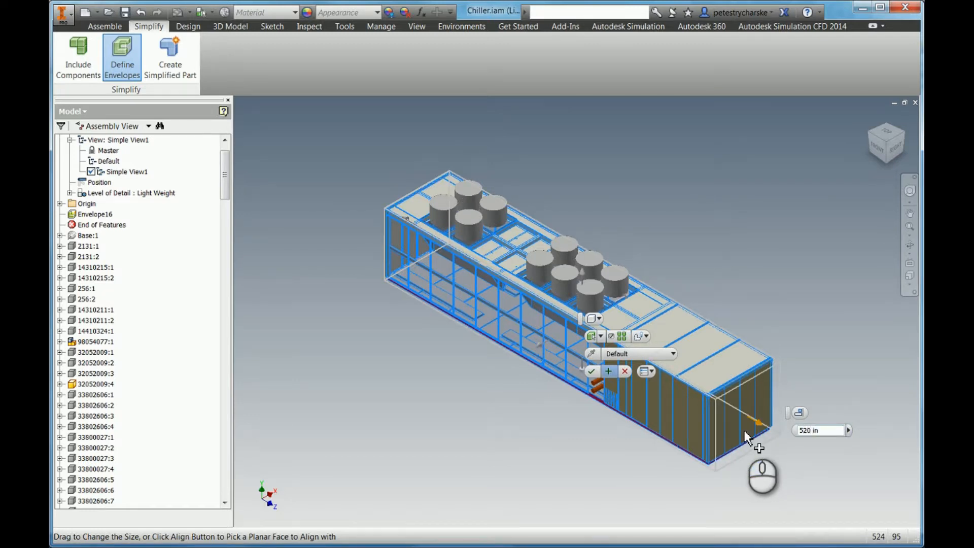
mouse_move(723, 416)
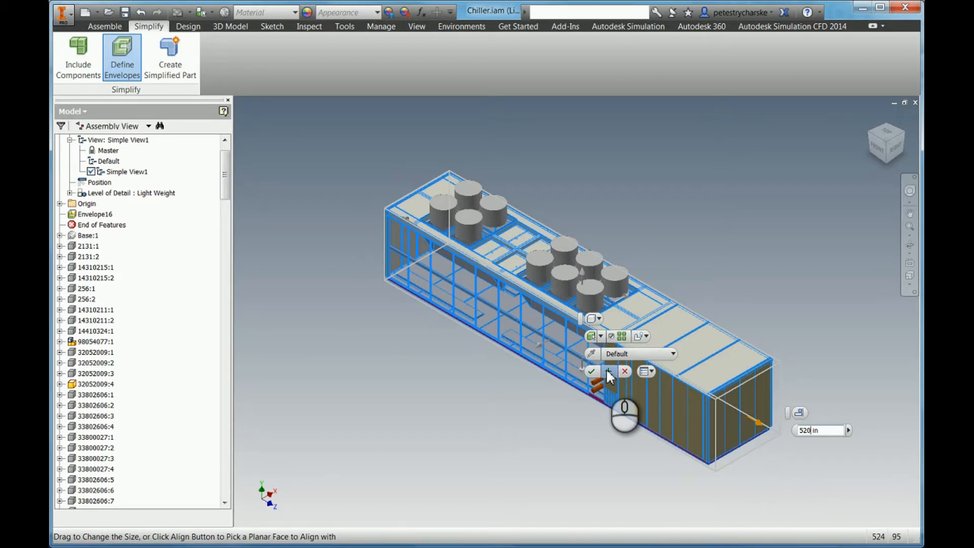
left_click(591, 371)
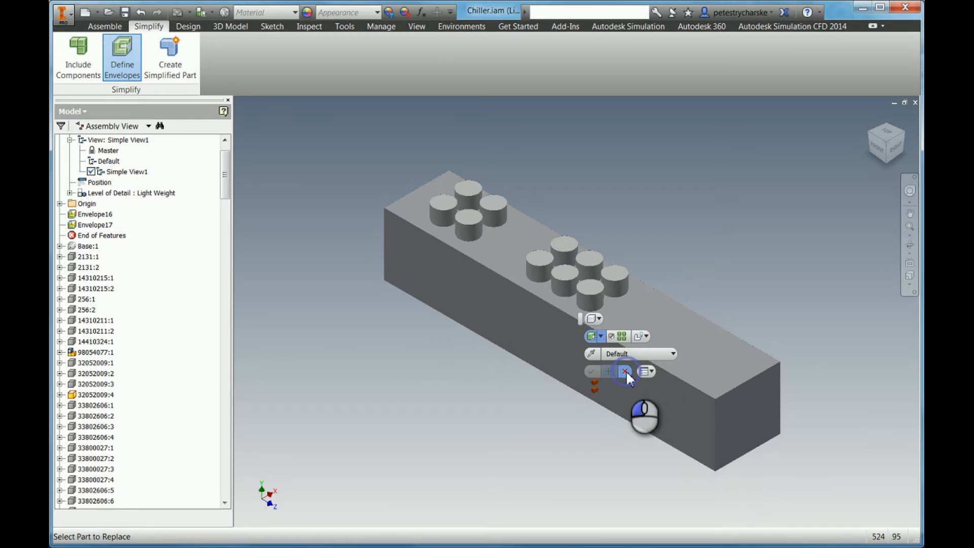
Exit Define Envelopes, leaving the solid box with cylinder fans on top.
left_click(625, 372)
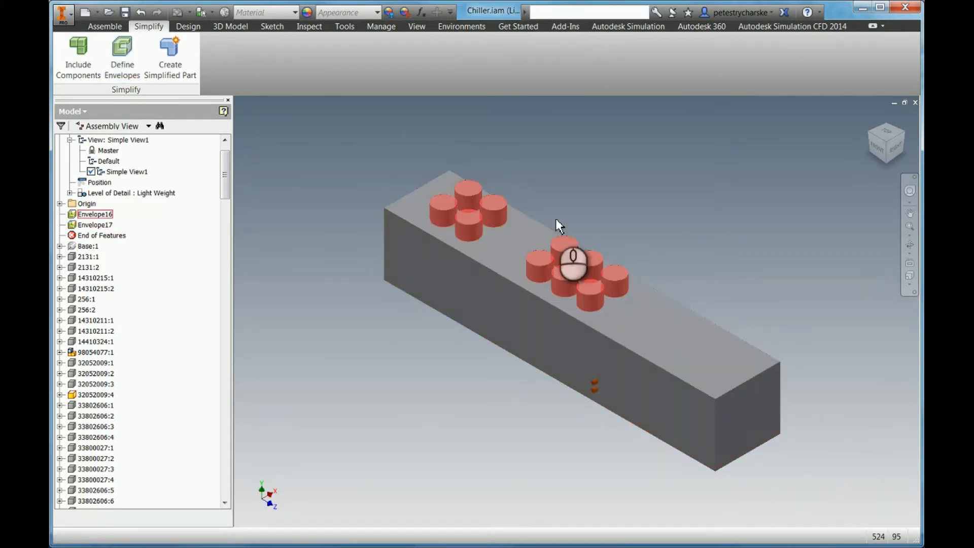